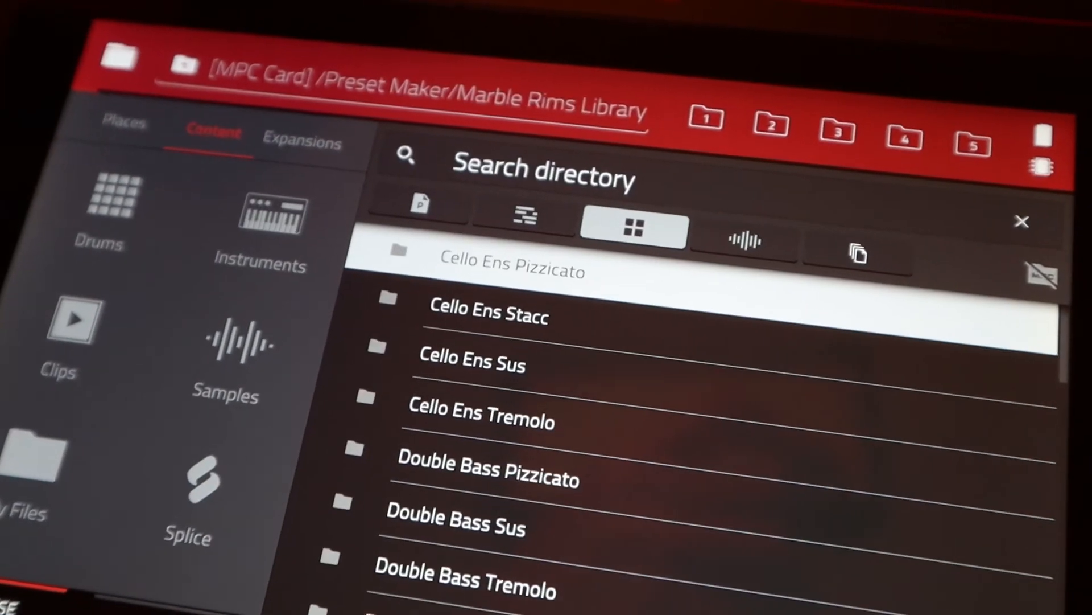
- Load a Marble Rims Library preset so Double Bass Pizzicato sits on the first pad
{"action": "left_click", "coordinate": [488, 477]}
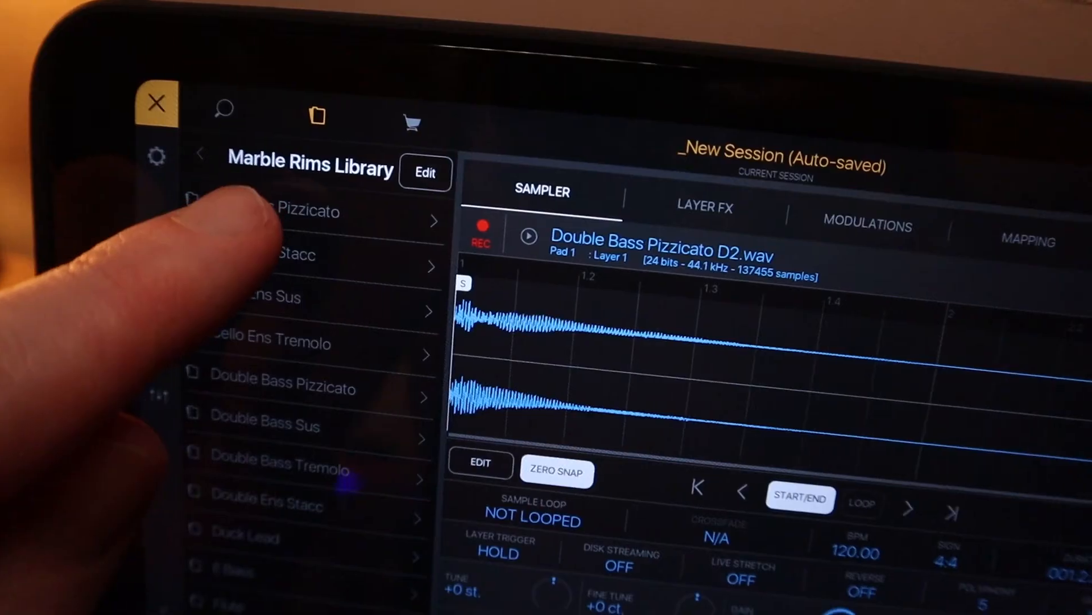
{"action": "scroll", "scroll_direction": "down", "scroll_amount": 3}
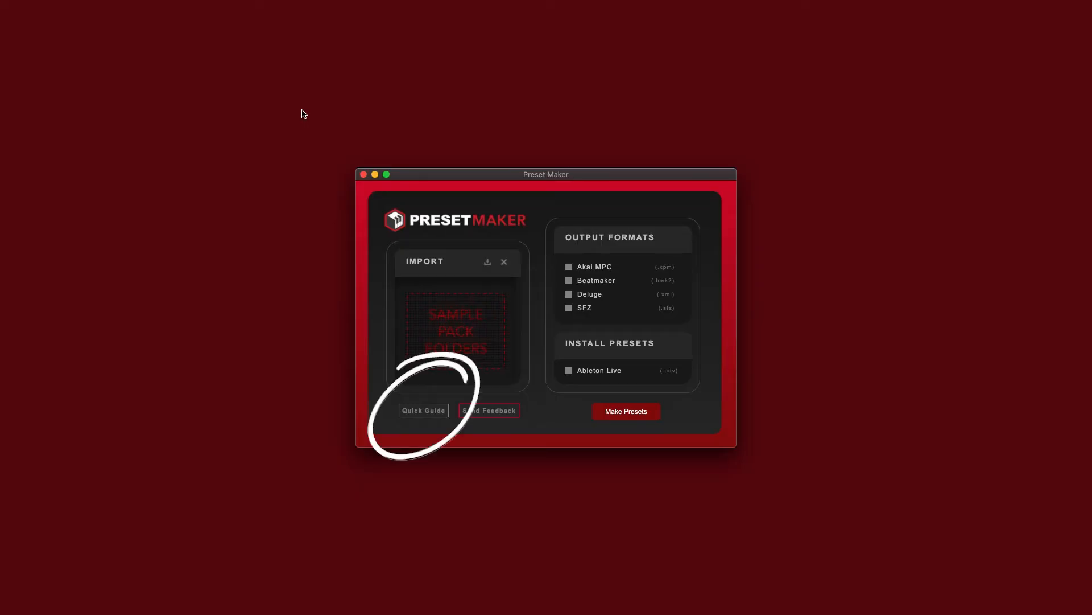
- Make the presets and reveal the Preset Maker Presets folder with Beatmaker, Deluge and MPC sets
{"action": "left_click", "coordinate": [424, 410]}
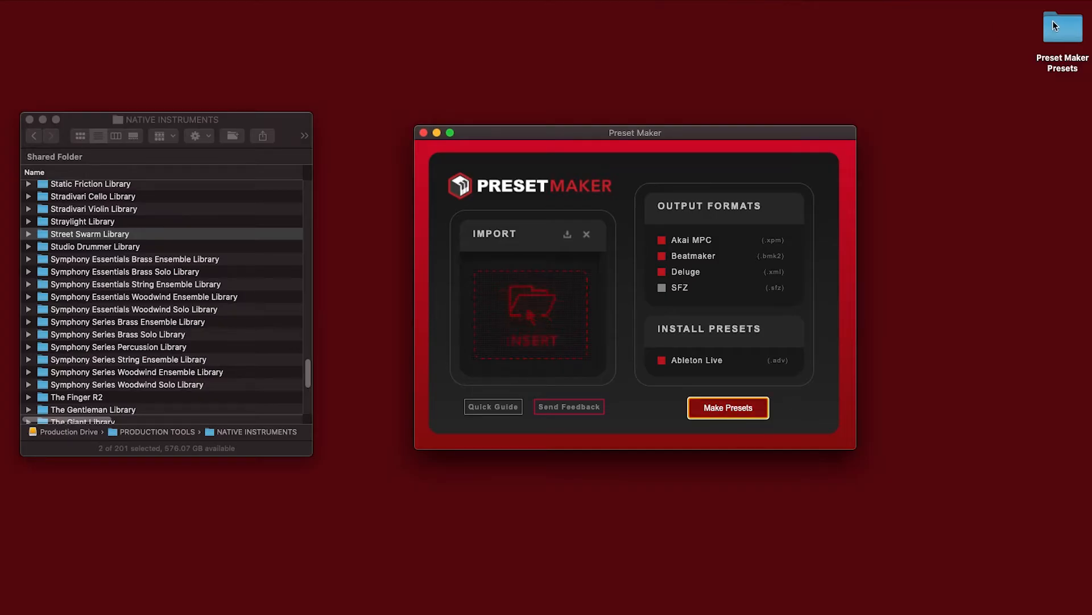
{"action": "double_click", "coordinate": [1062, 27]}
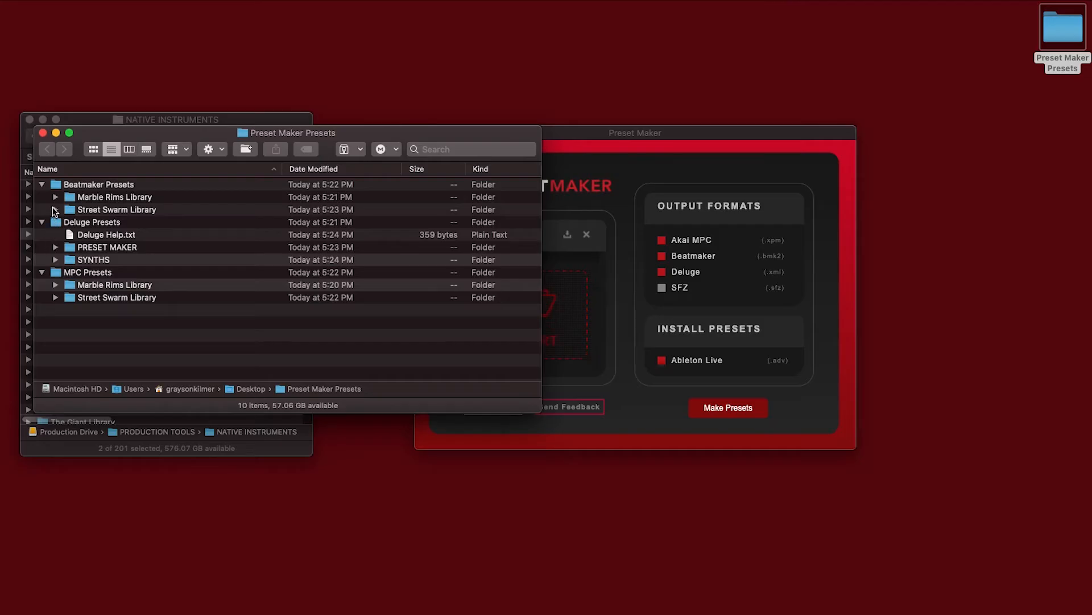
{"action": "left_click", "coordinate": [55, 209]}
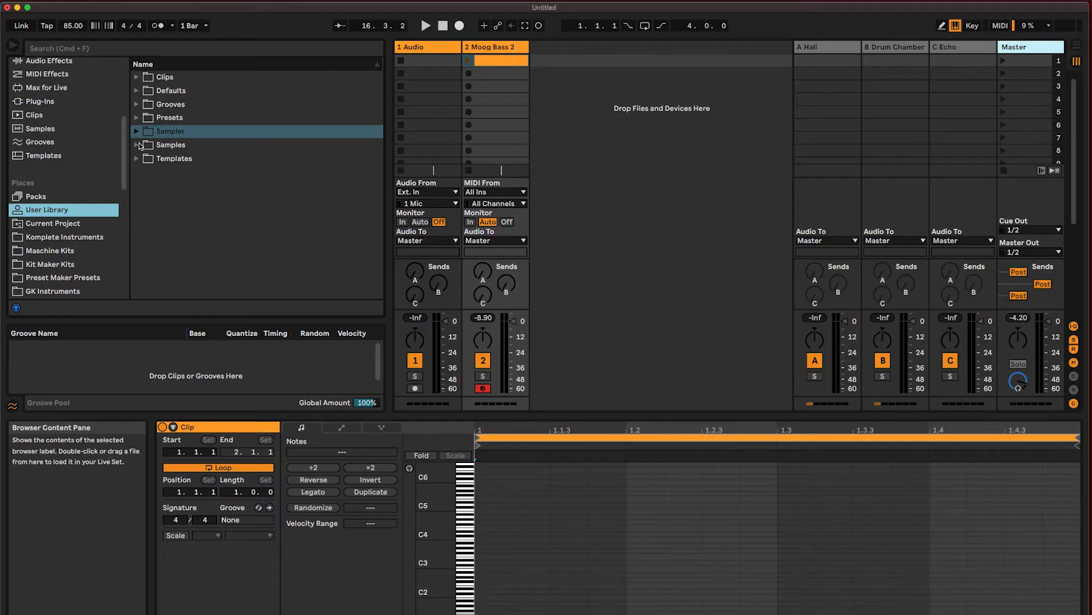
- Expand Sampler > Preset Maker Presets in the User Library to list the converted libraries
{"action": "left_click", "coordinate": [137, 131]}
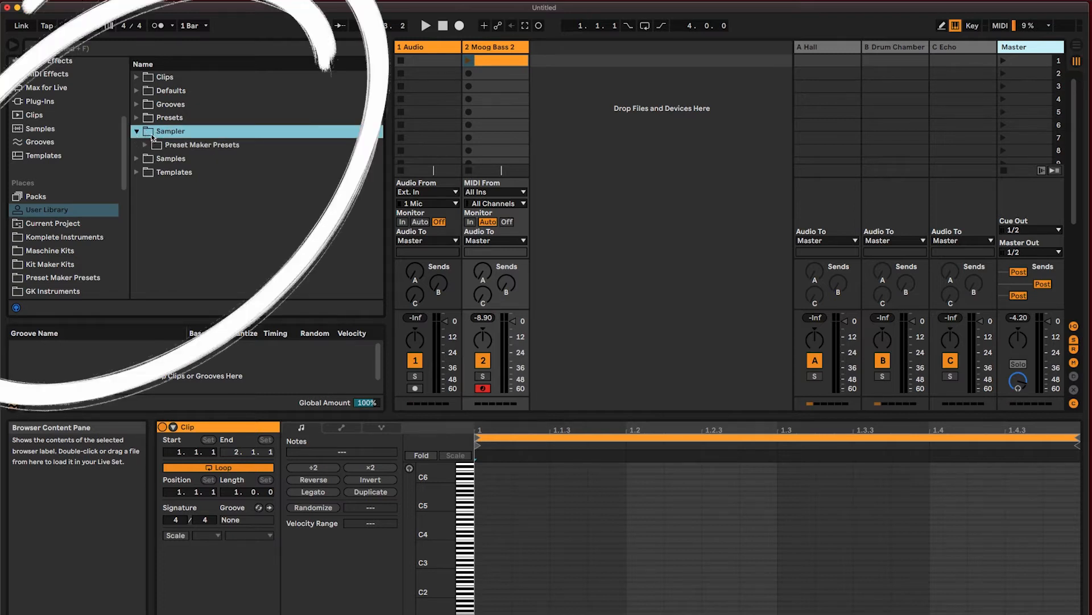
{"action": "left_click", "coordinate": [143, 144]}
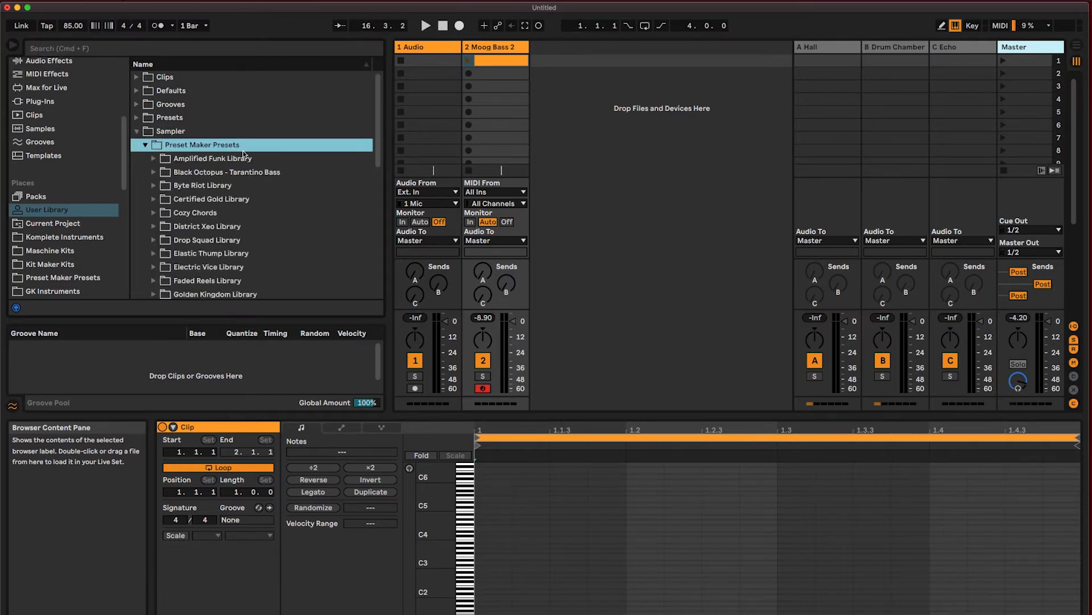